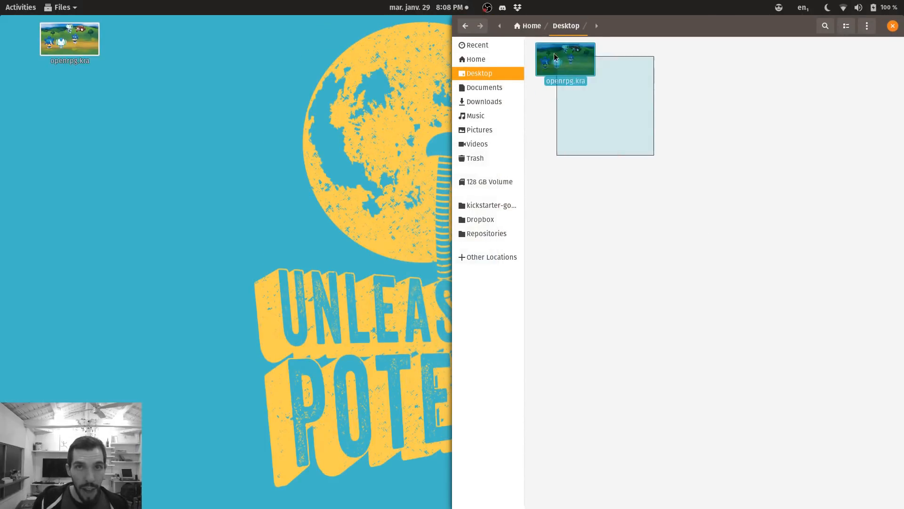
Step: Open openrpg.kra and export its selected layers as PNGs via GDquest Art Tools
double_click(565, 59)
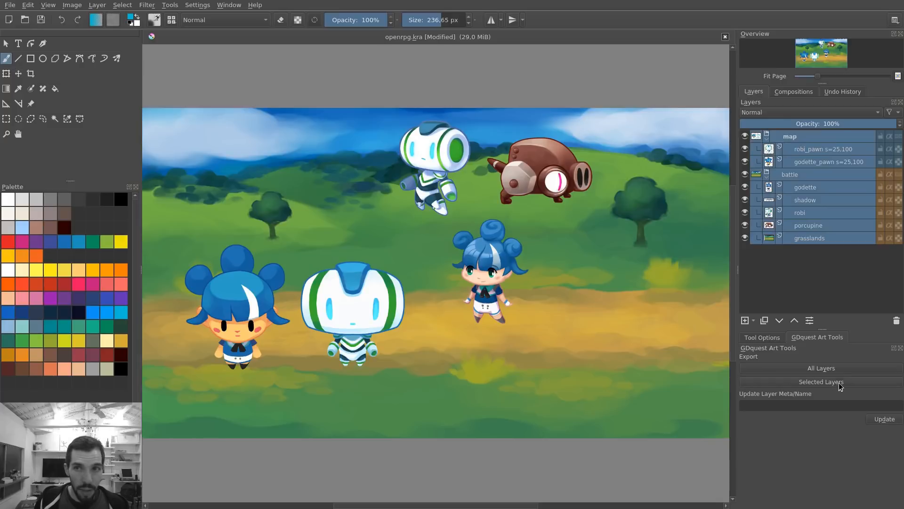
left_click(820, 381)
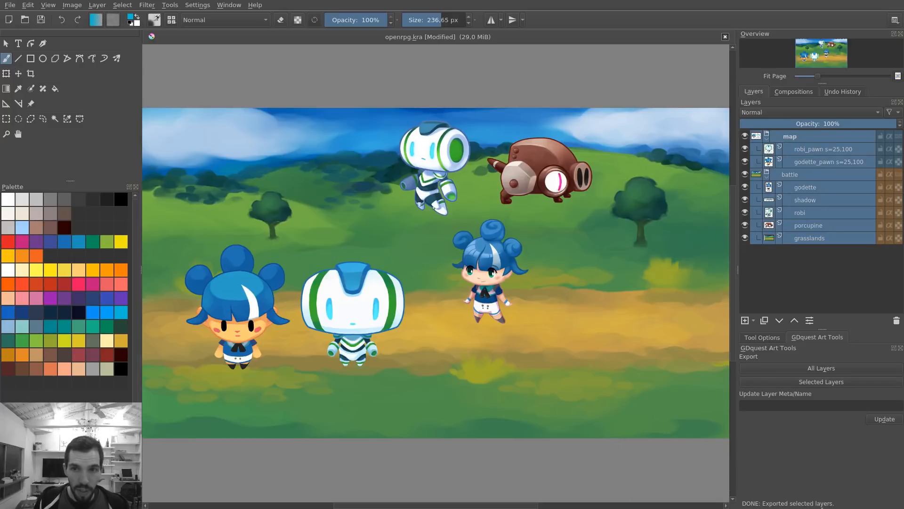
mouse_move(574, 350)
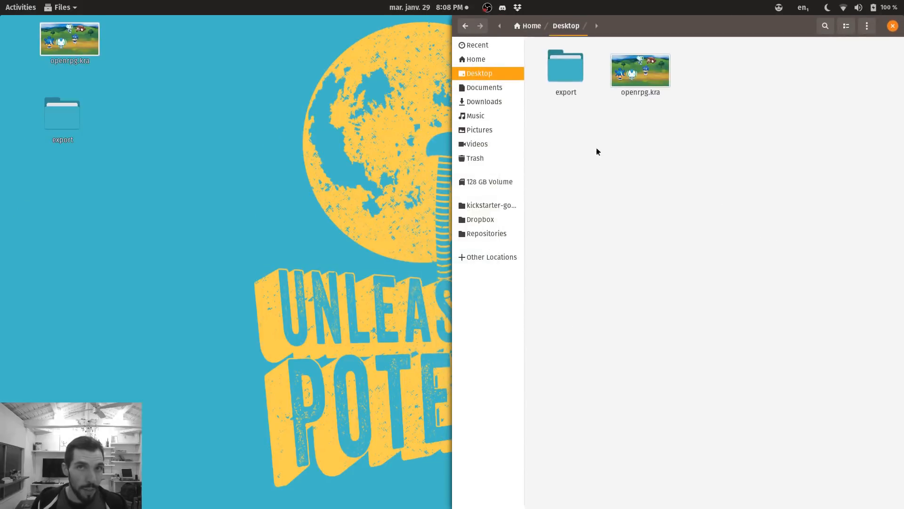
Step: Browse into the new export folder and its map subfolder of pawn images
left_click(565, 65)
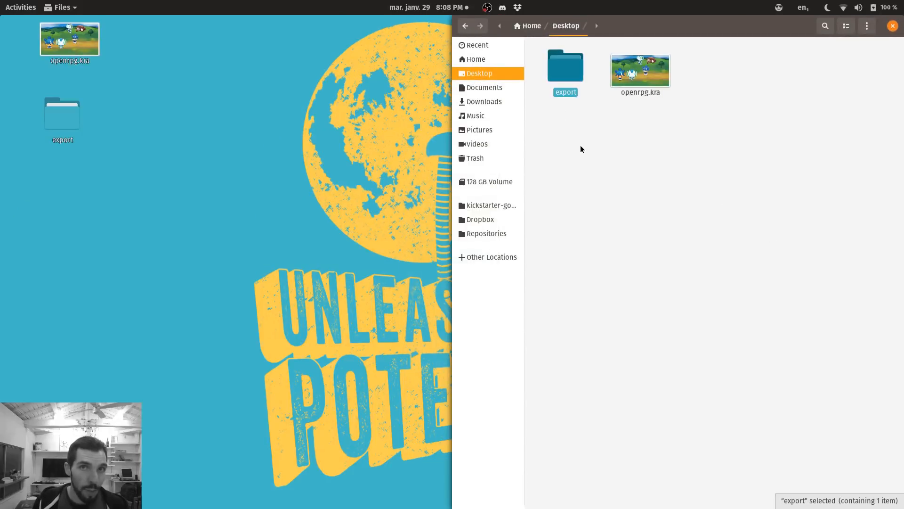
double_click(565, 65)
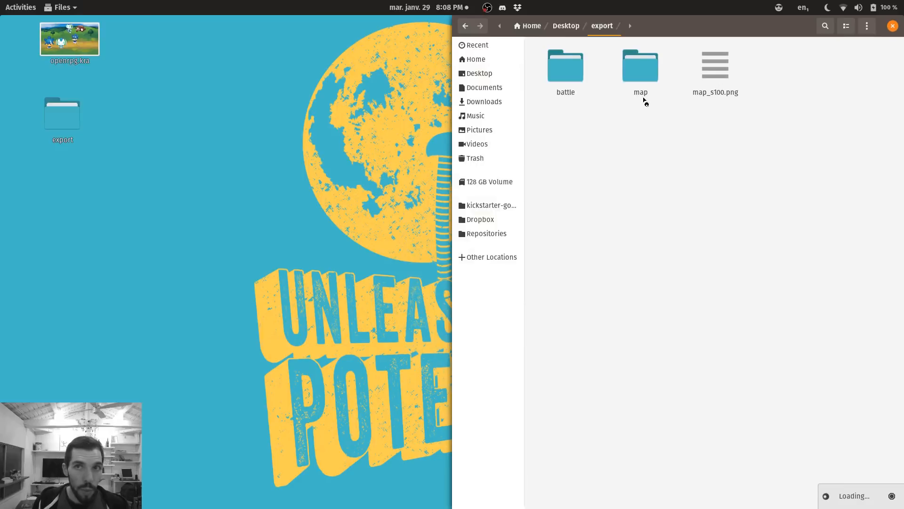
double_click(641, 65)
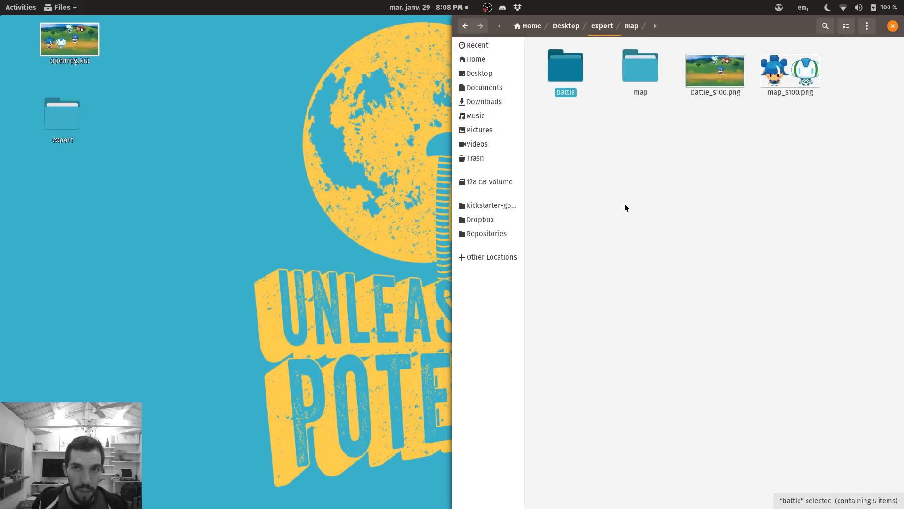
double_click(564, 65)
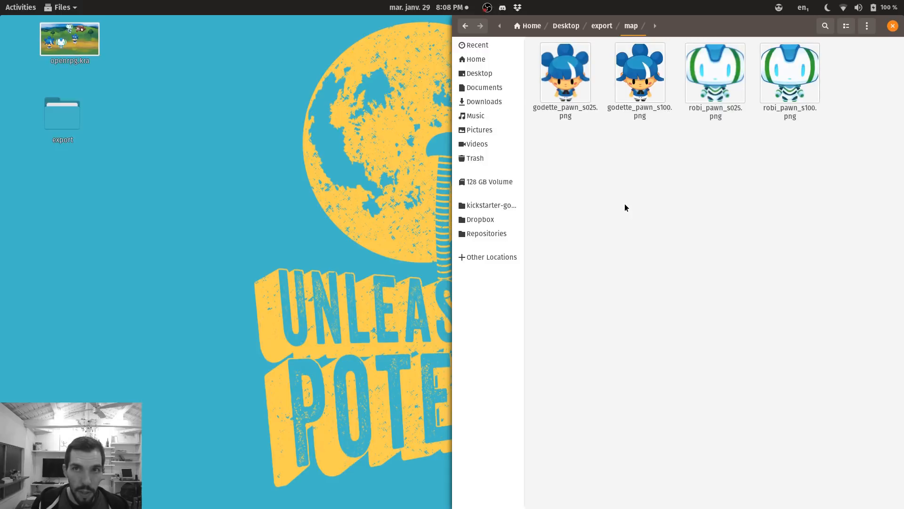
Step: Open godette_pawn_s025.png in the Nomacs image viewer
left_click(715, 73)
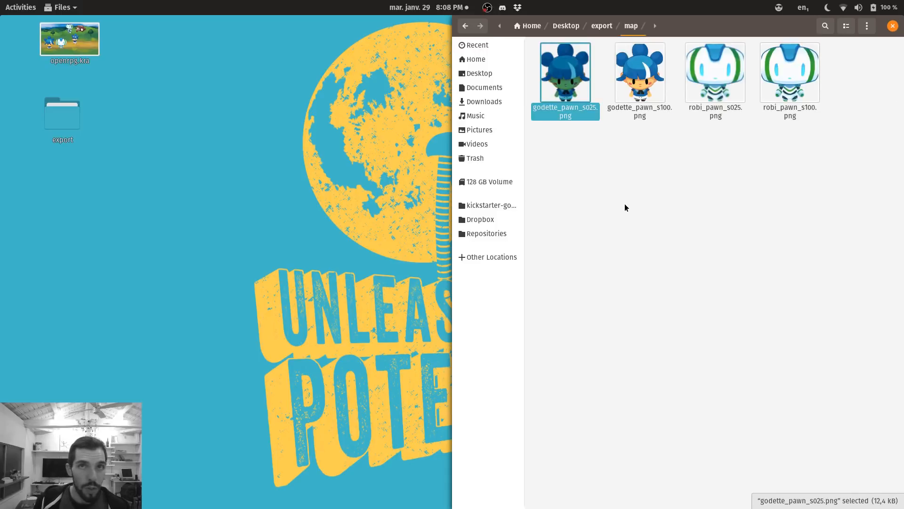
double_click(565, 72)
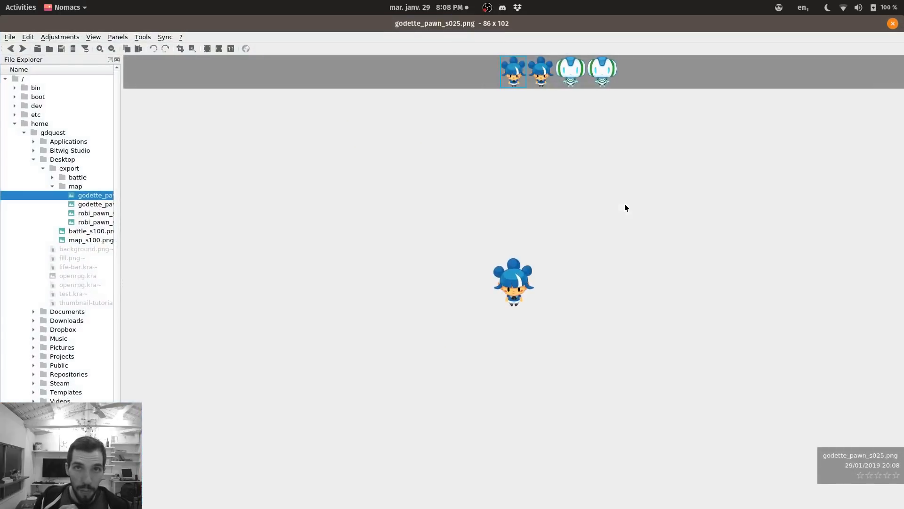
Step: Inspect the small godette pawn in Nomacs and return to the Krita artwork
left_click(95, 205)
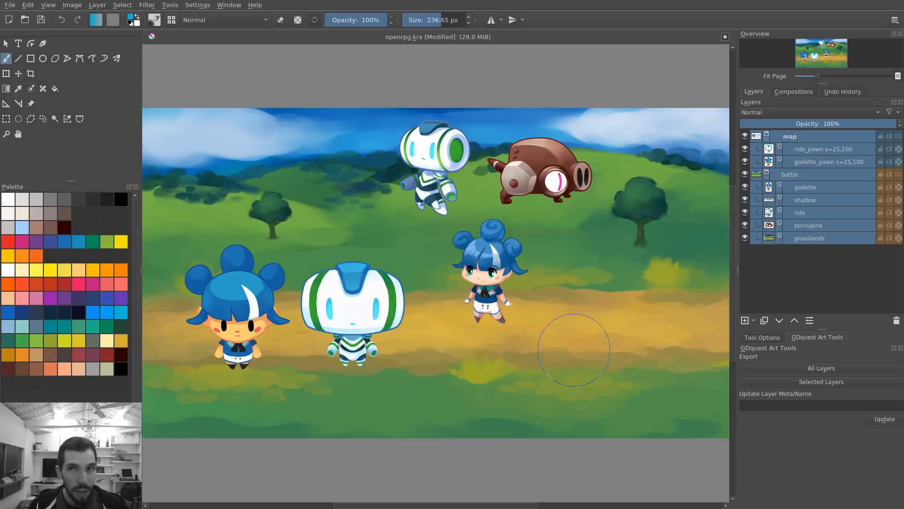
left_click(825, 161)
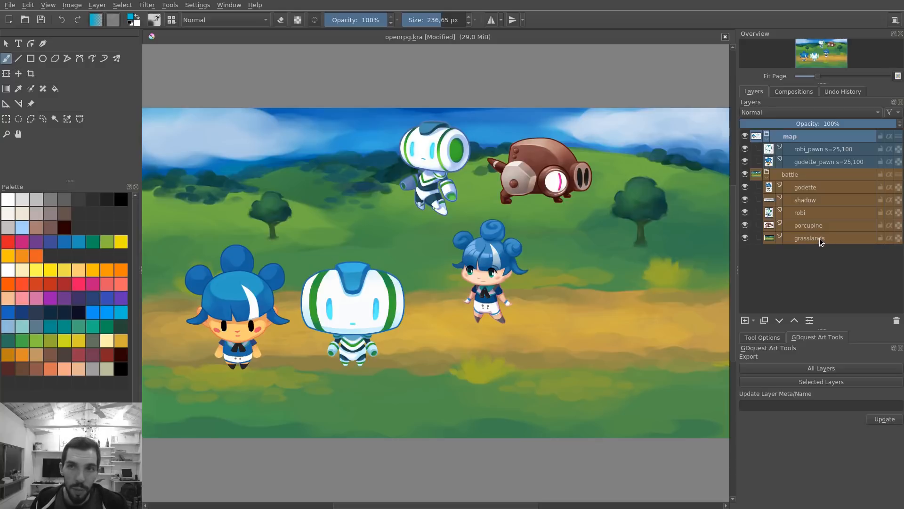
left_click(823, 149)
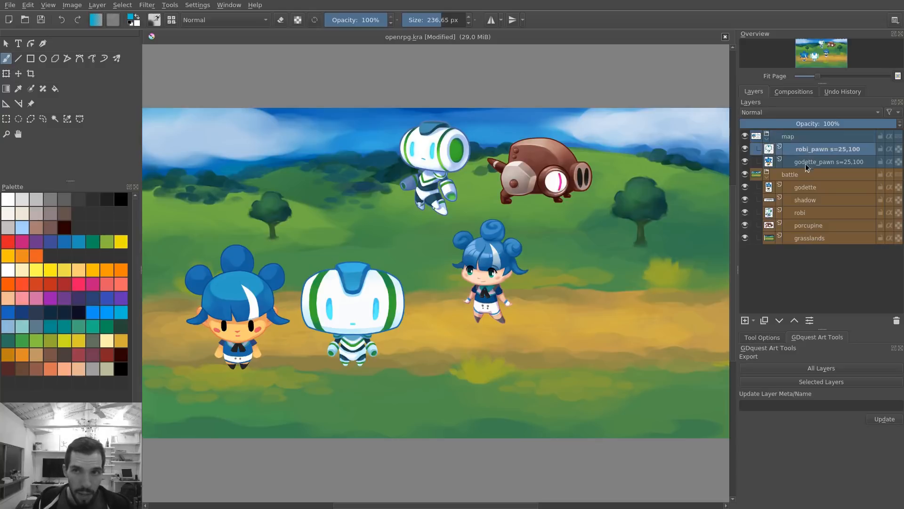
left_click(828, 161)
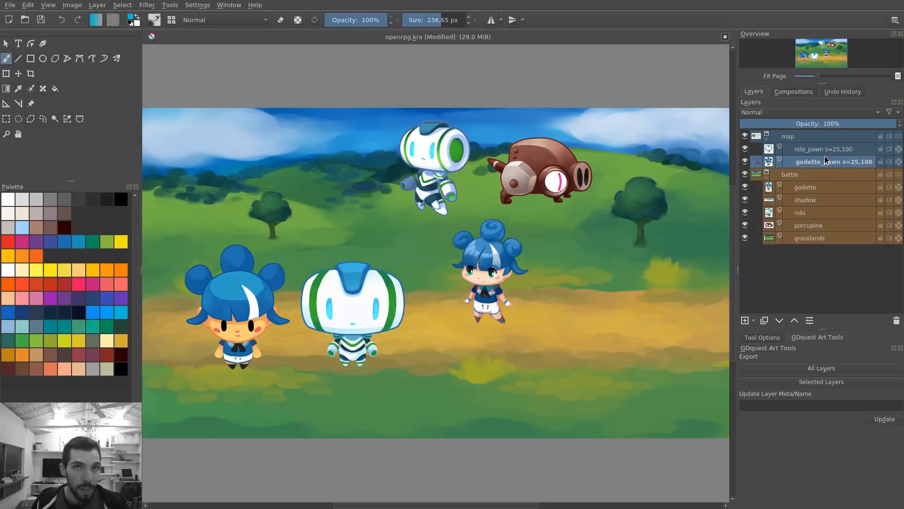
left_click(825, 149)
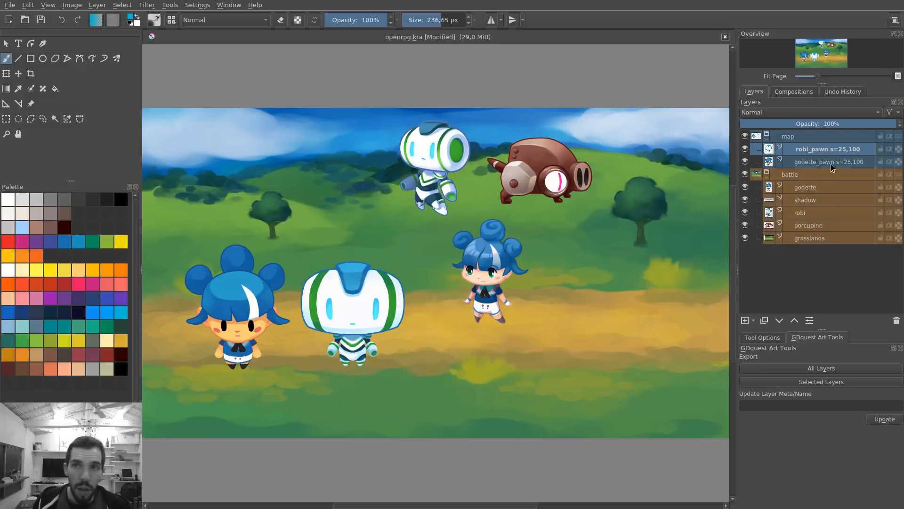
left_click(789, 136)
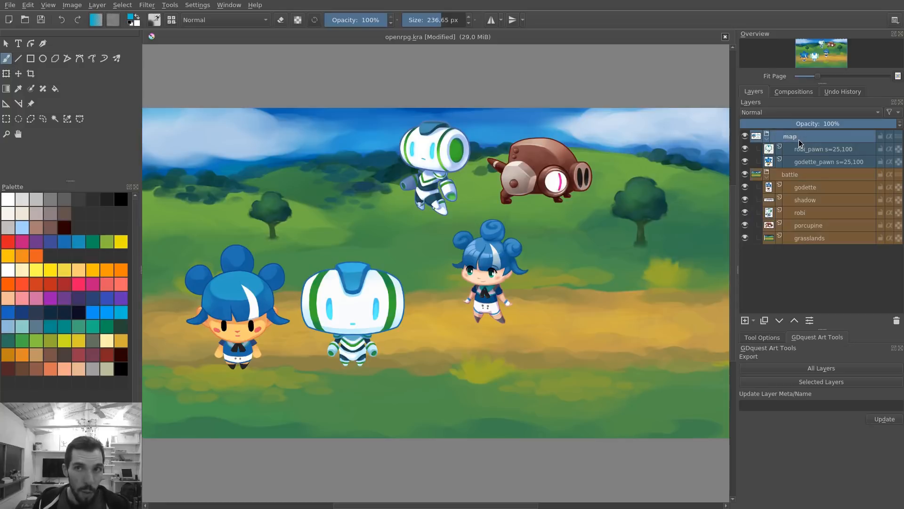
Step: Review the map group's robi_pawn, grasslands and godette layers for the s=25,100 tag
left_click(825, 149)
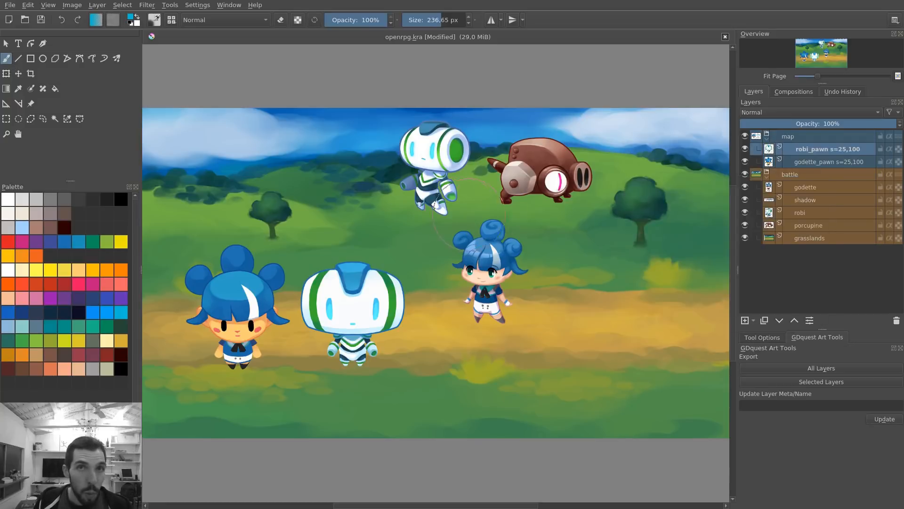
left_click(813, 237)
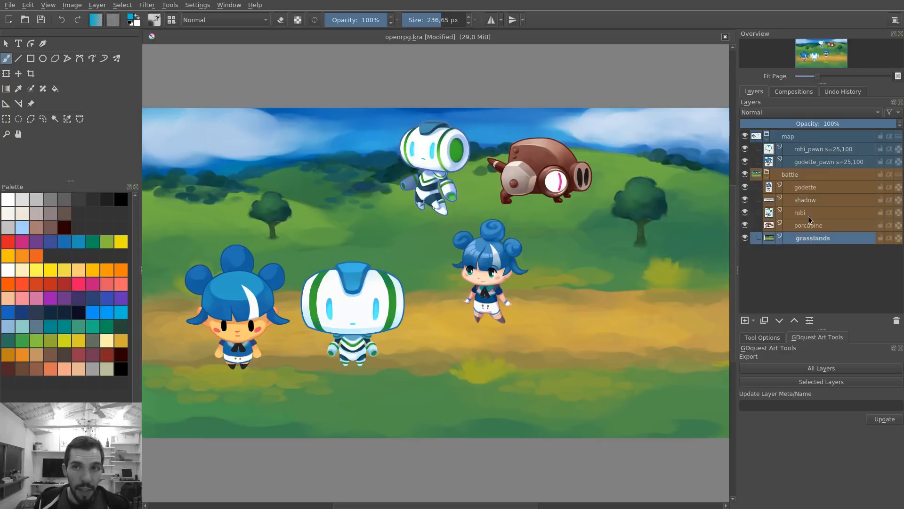
left_click(802, 212)
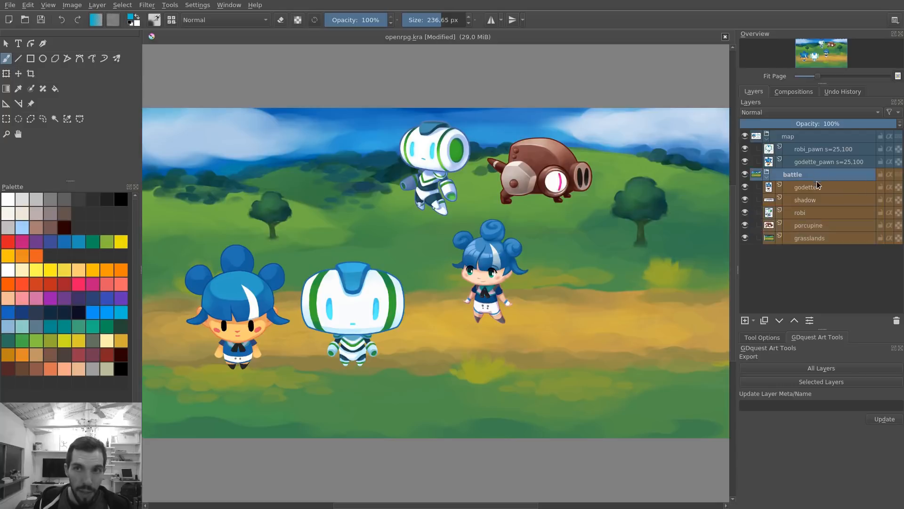
left_click(807, 186)
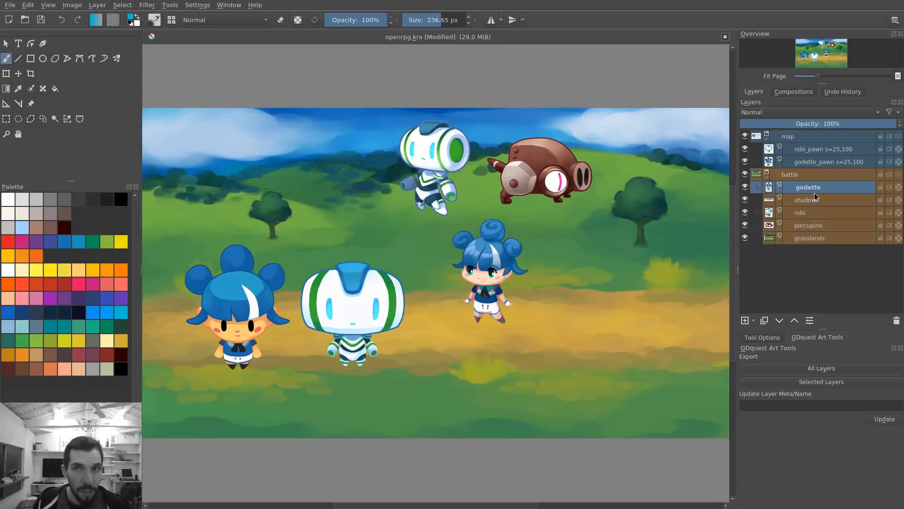
mouse_move(810, 199)
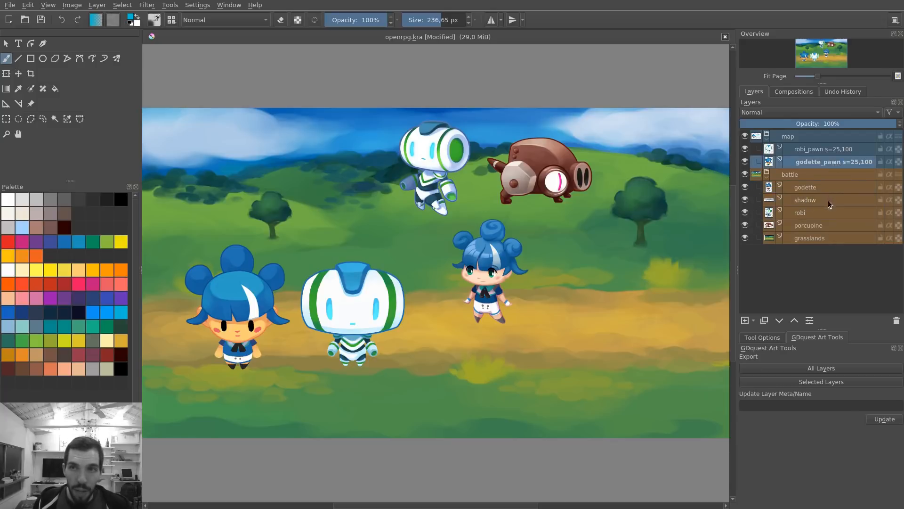
left_click(804, 186)
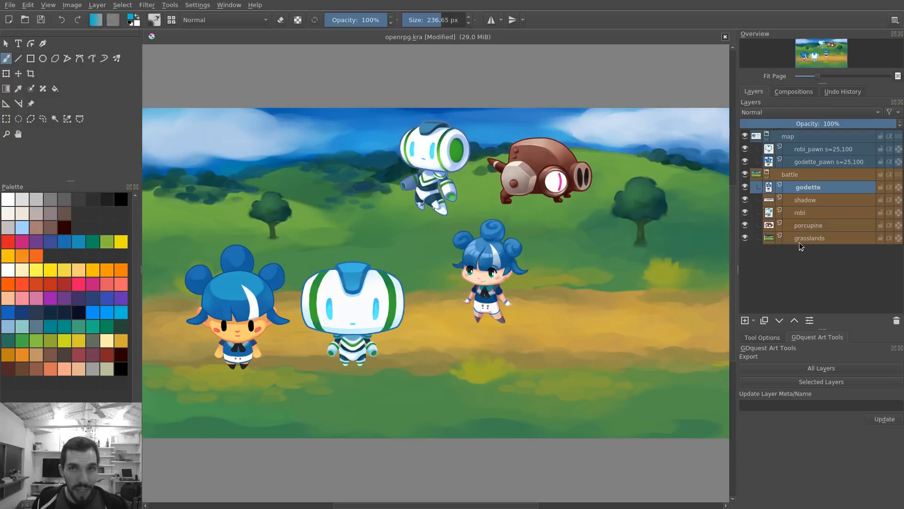
Step: Tag the pawn layers with s=25,100, then hide the map group to reveal the battle scene
left_click(818, 408)
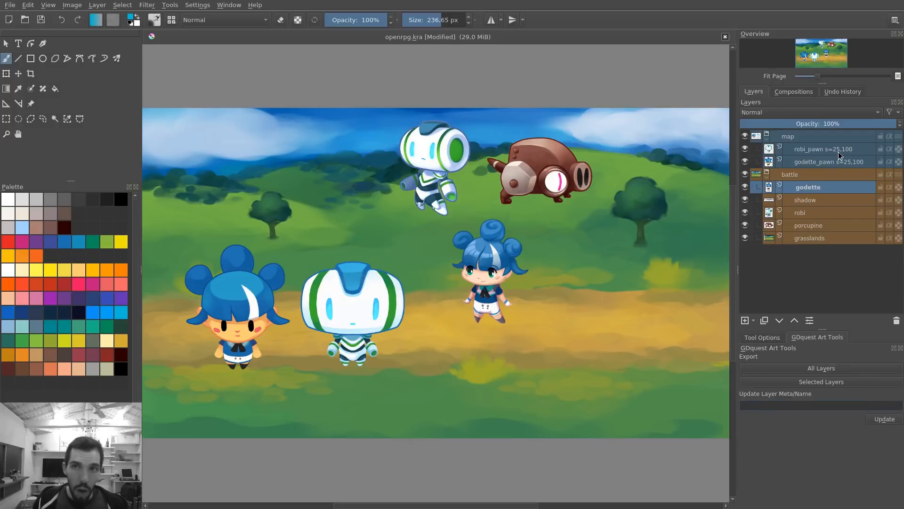
left_click(828, 149)
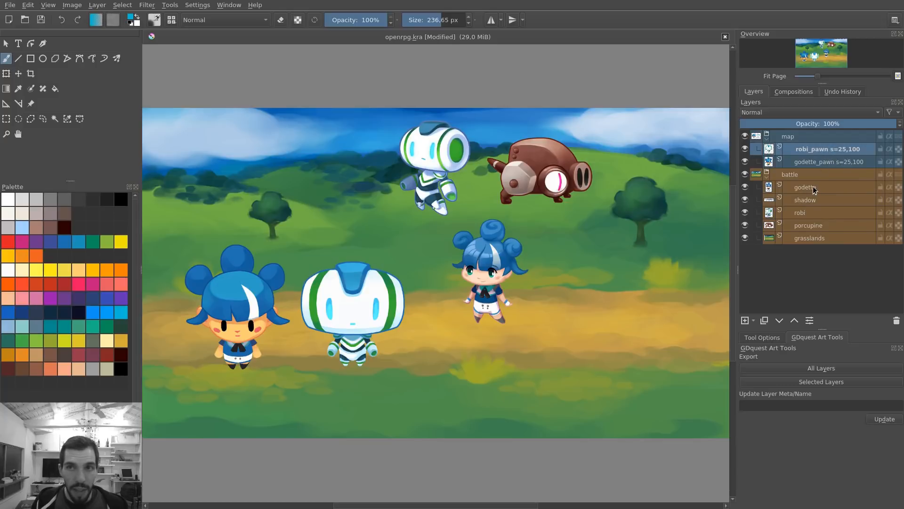
left_click(793, 174)
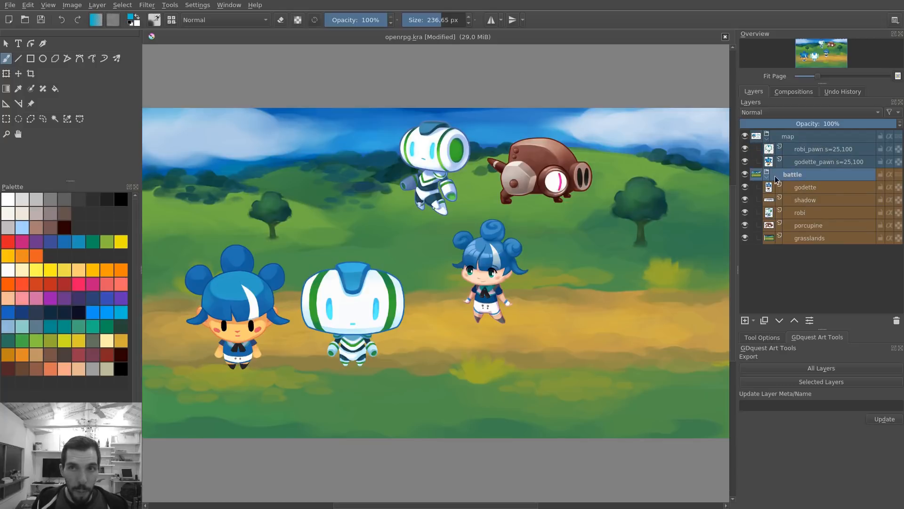
left_click(804, 187)
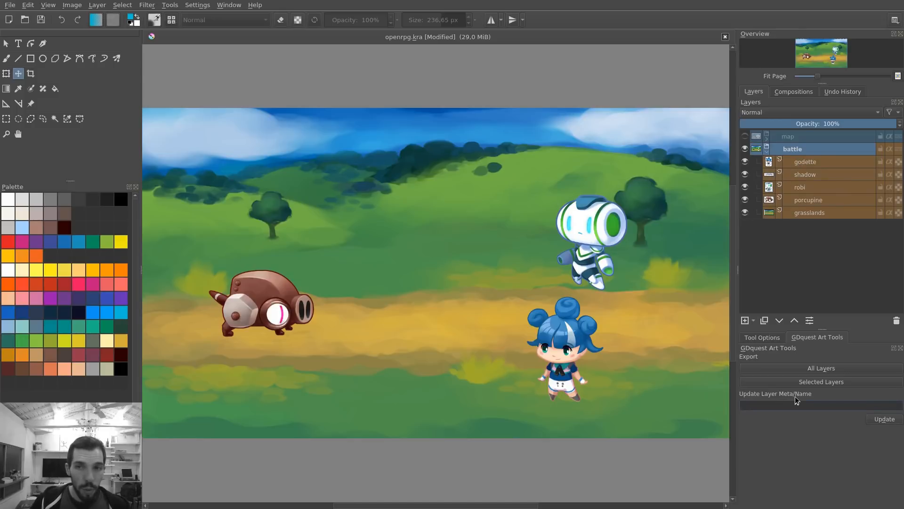
Step: Tag the battle group with e=jpg and apply the update so it exports as a JPG
left_click(818, 405)
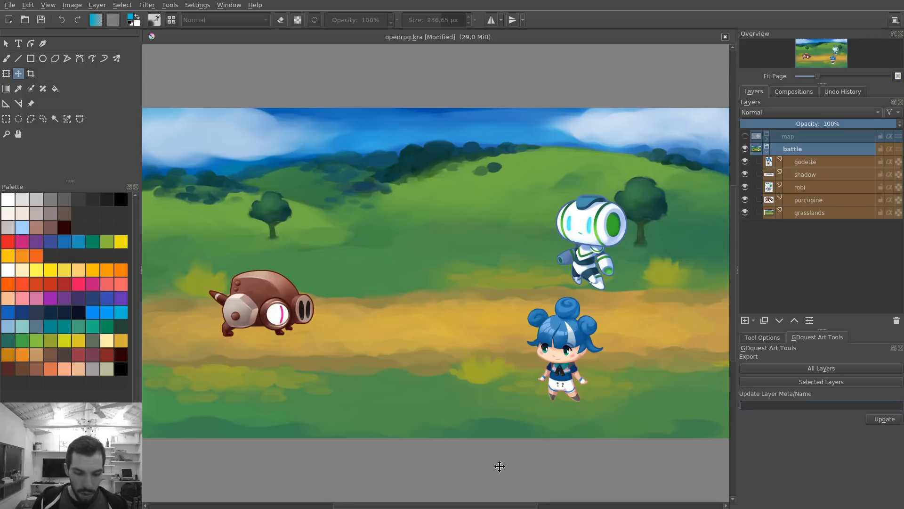
type("e=jpg")
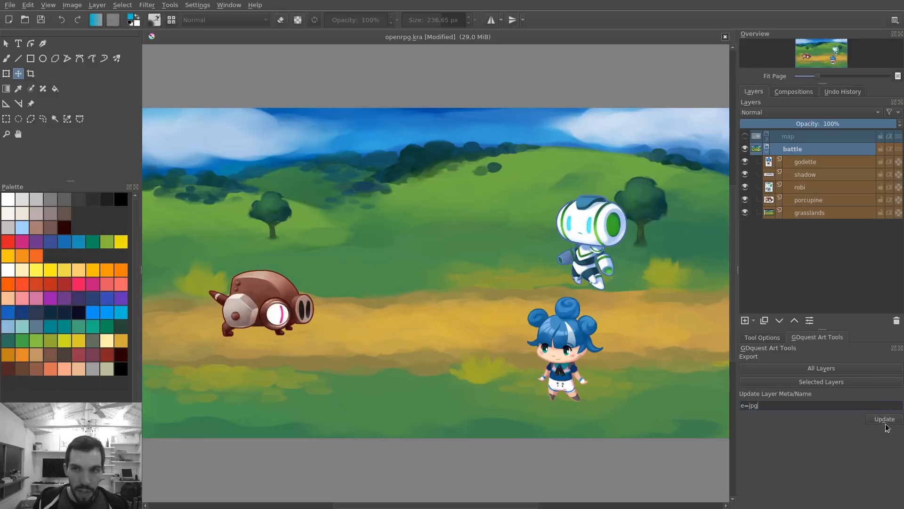
mouse_move(606, 342)
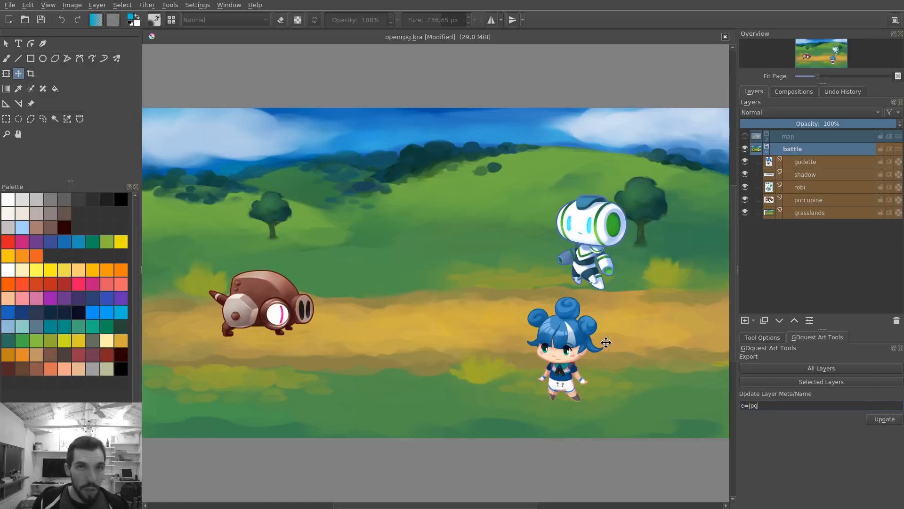
left_click(884, 418)
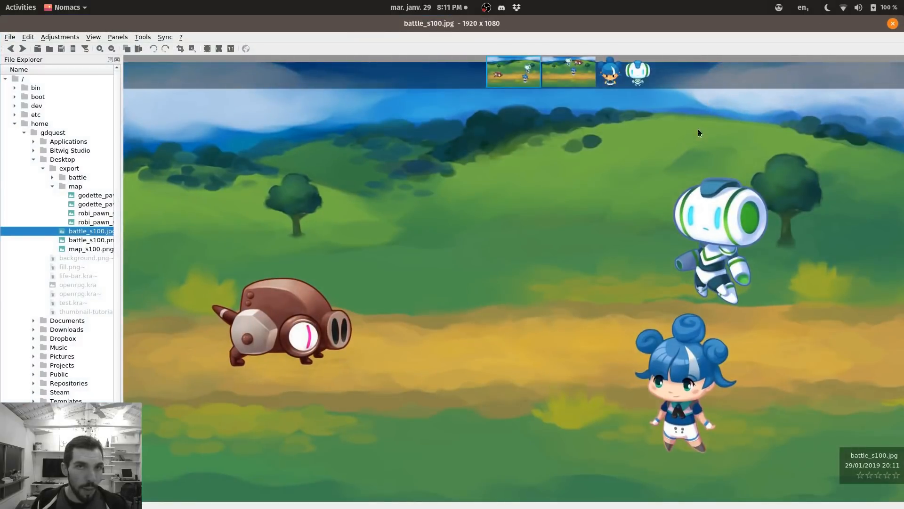
mouse_move(689, 135)
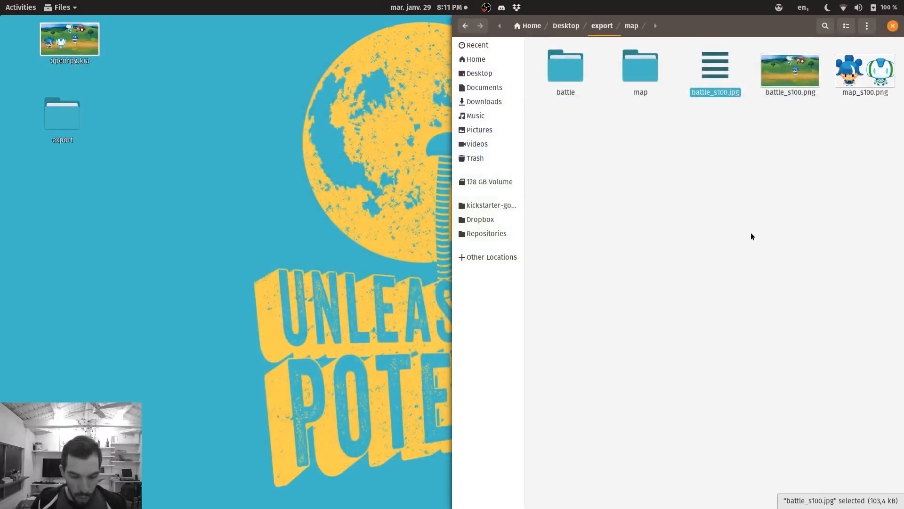
Step: After viewing battle_s100.jpg in Nomacs, switch back to the Krita document
key("Delete")
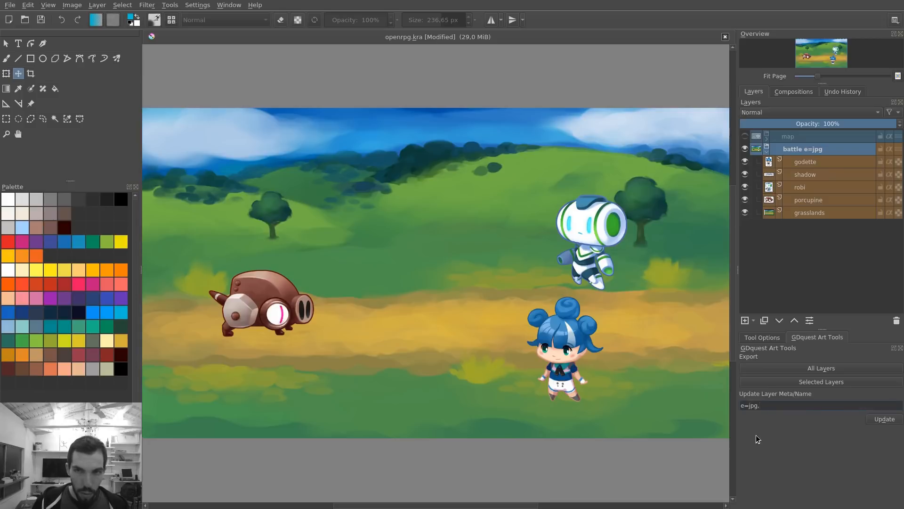
Step: Extend the battle group's tag to e=jpg,png and export the selected layers again
type("png")
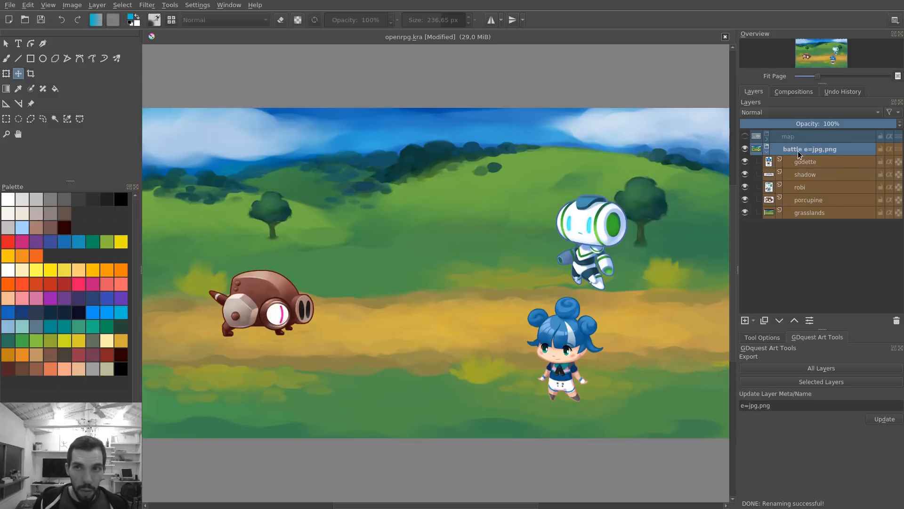
mouse_move(838, 387)
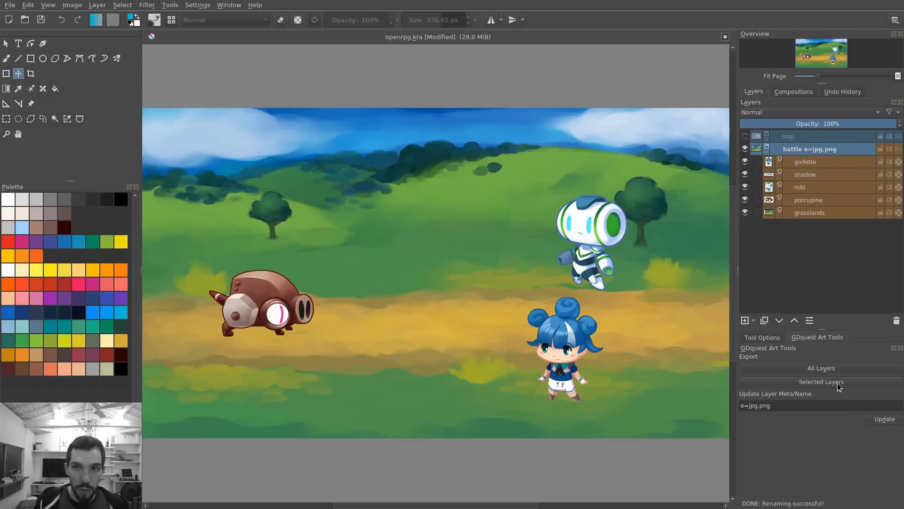
left_click(820, 381)
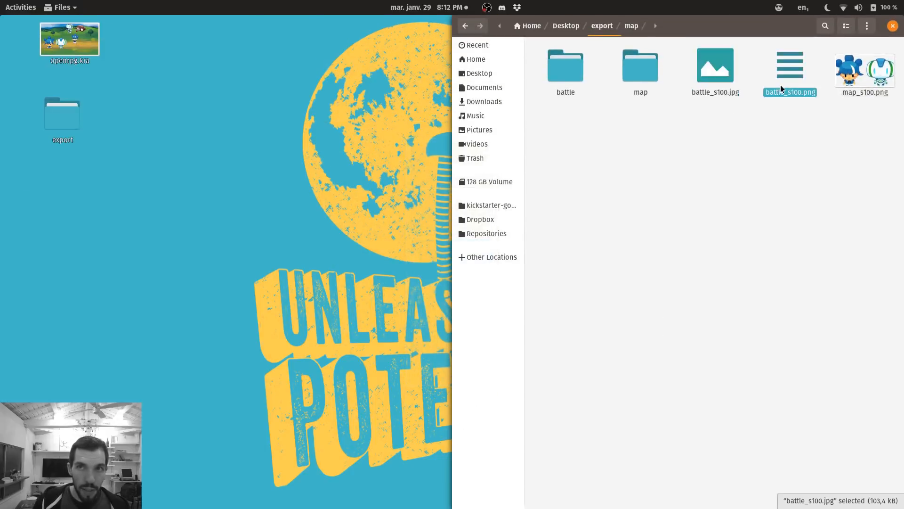
Step: View battle_s100.jpg at 1920×1080 in Nomacs, then return to Krita
double_click(715, 66)
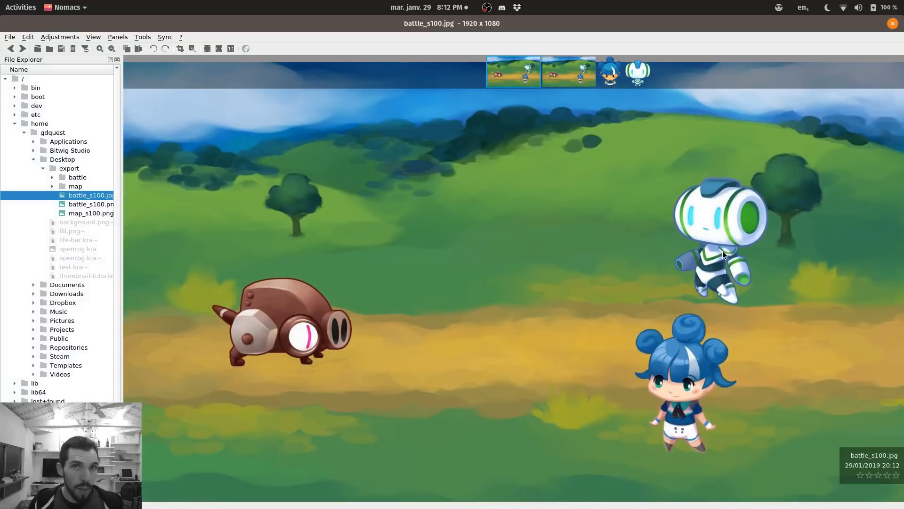
left_click(91, 204)
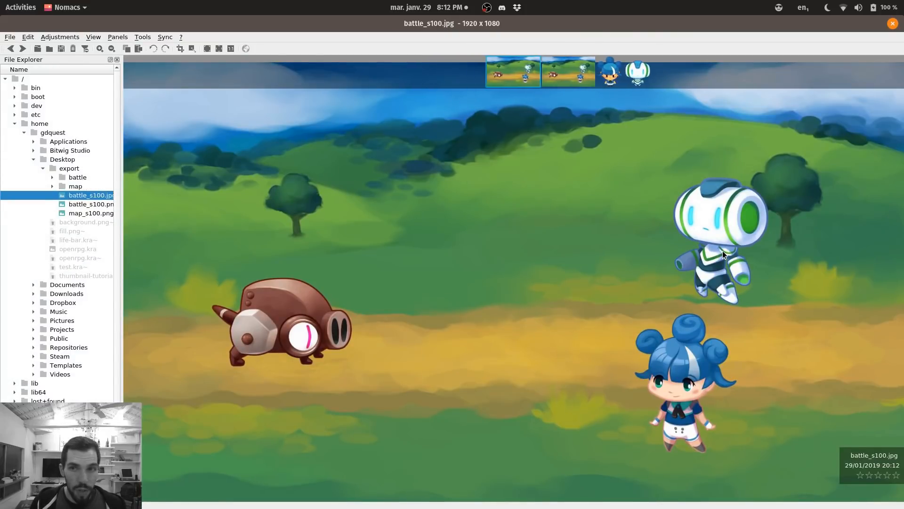
left_click(91, 205)
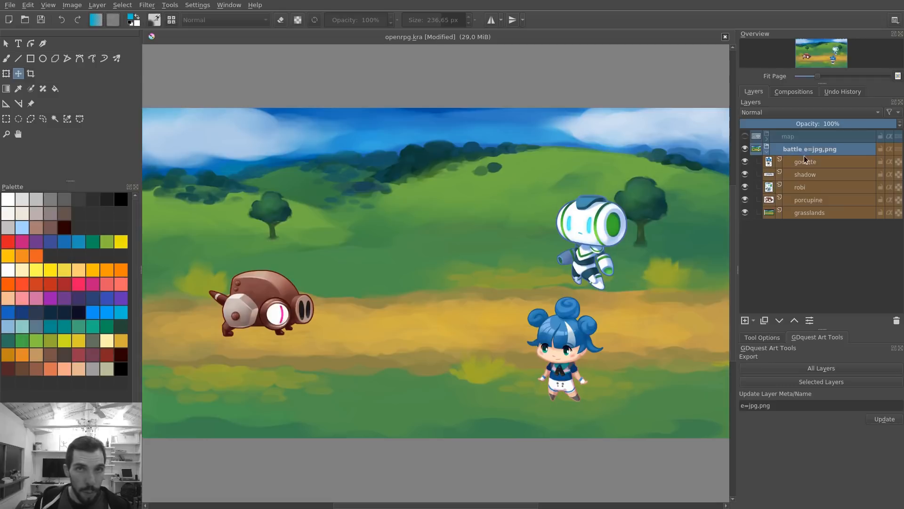
Step: Expand the map group and export all tagged layers, pawns and battle scene included
left_click(807, 161)
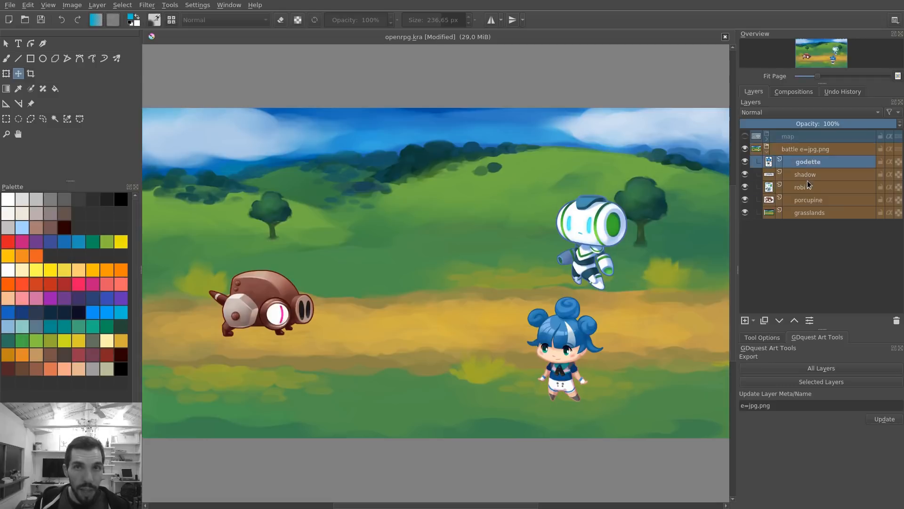
left_click(813, 212)
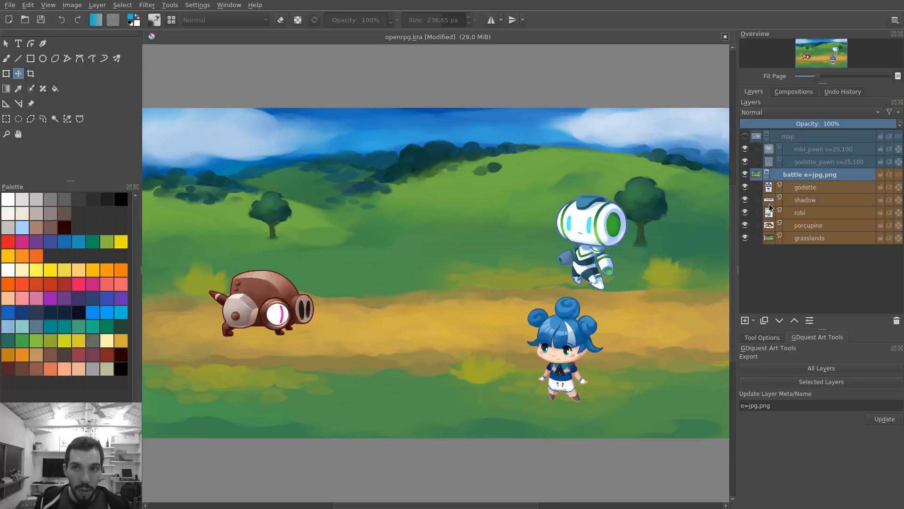
left_click(820, 369)
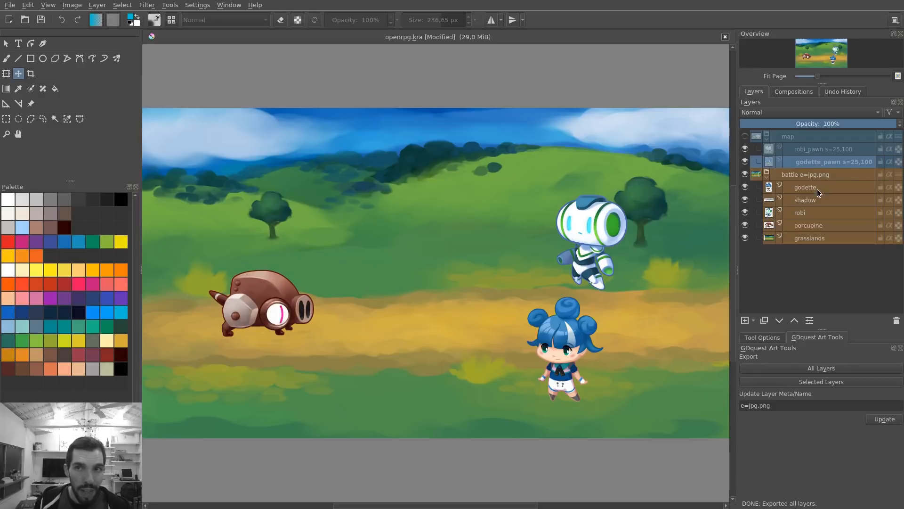
left_click(802, 212)
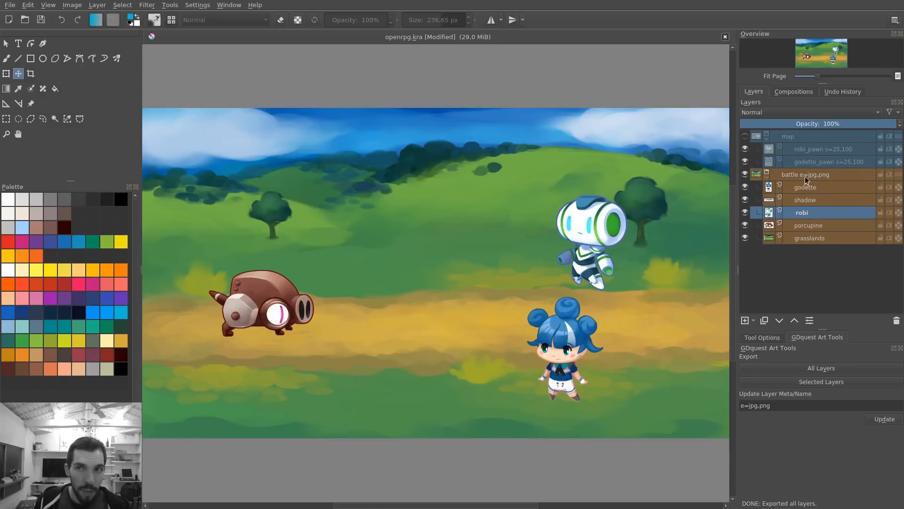
left_click(807, 174)
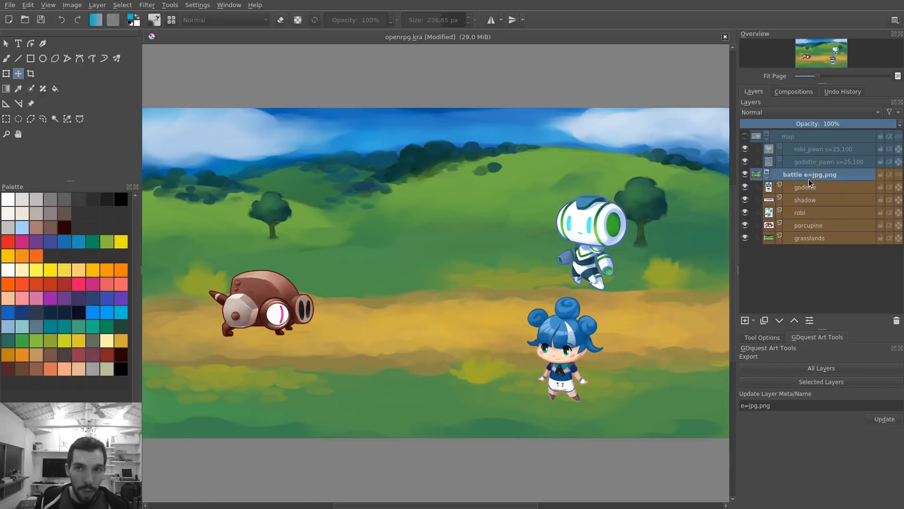
Step: Reduce the battle group's meta tag to "e=" and apply the rename
triple_click(756, 405)
type("e=")
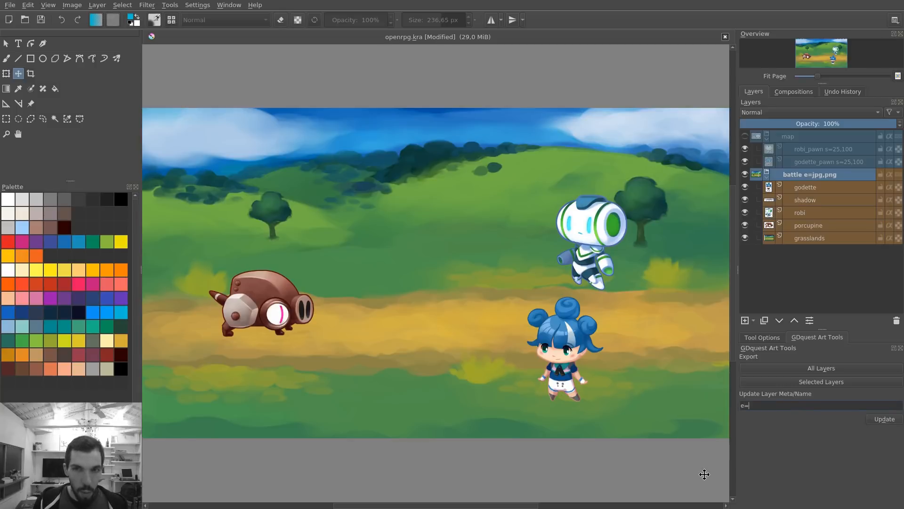
left_click(883, 418)
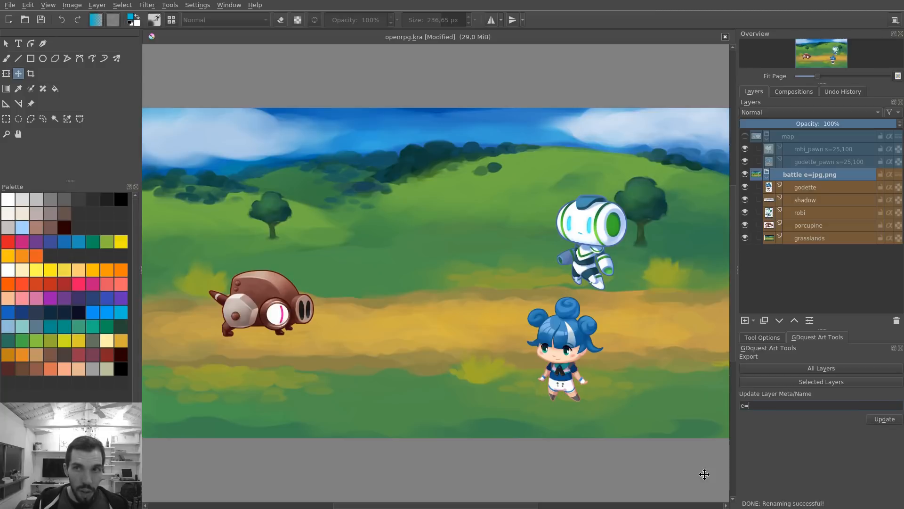
Step: Tag the godette, shadow, robi, porcupine and grasslands layers with e=png
left_click(883, 419)
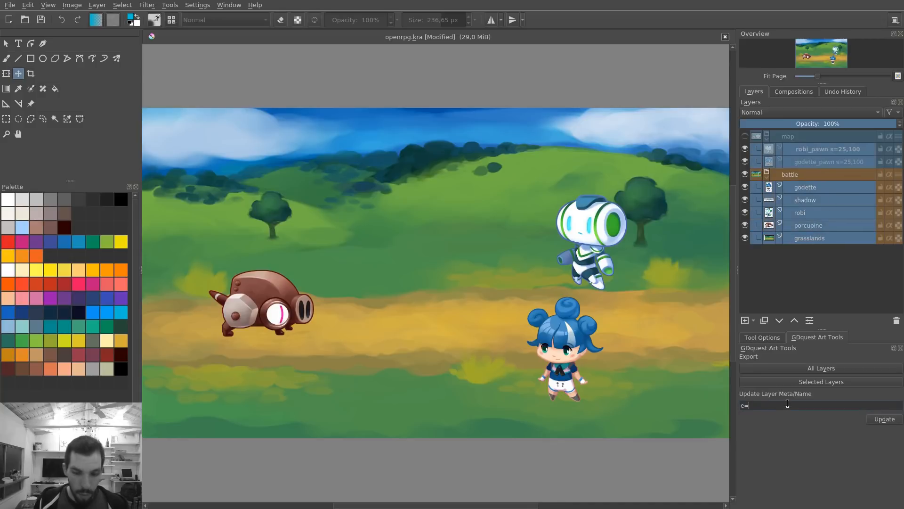
type("png")
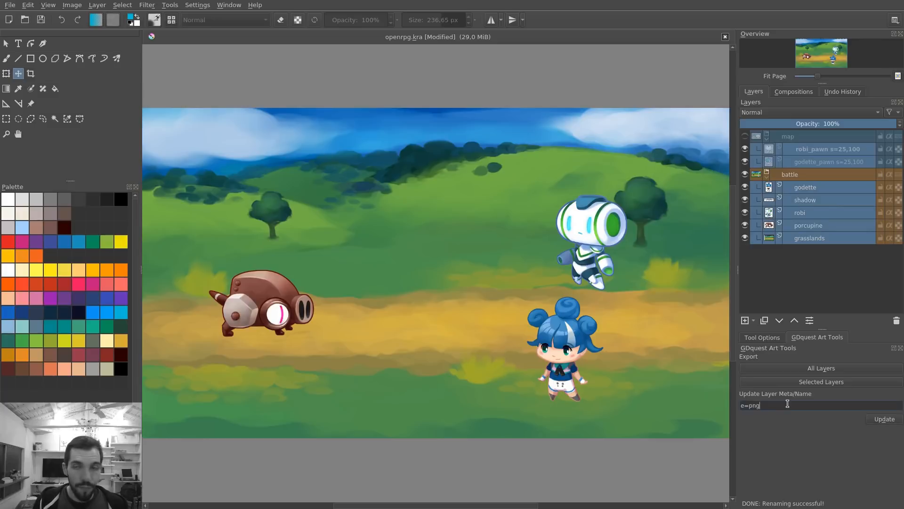
left_click(882, 418)
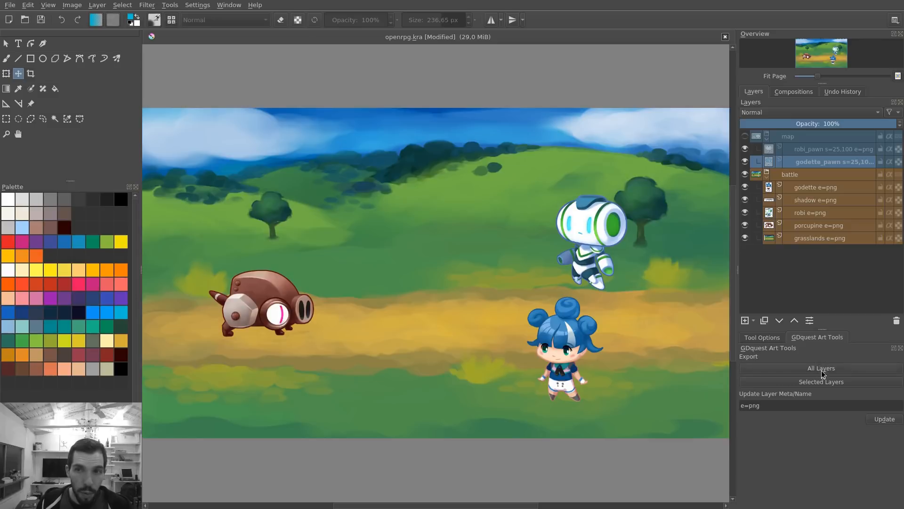
mouse_move(253, 181)
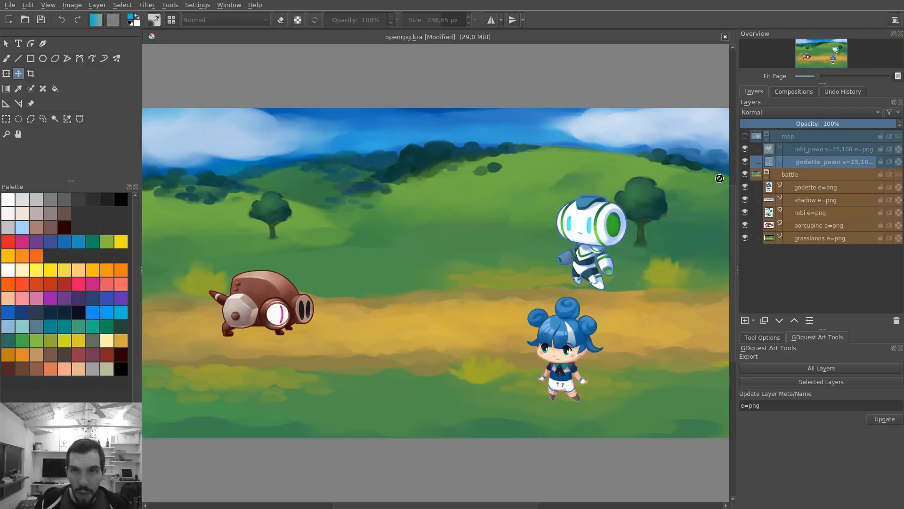
left_click(811, 212)
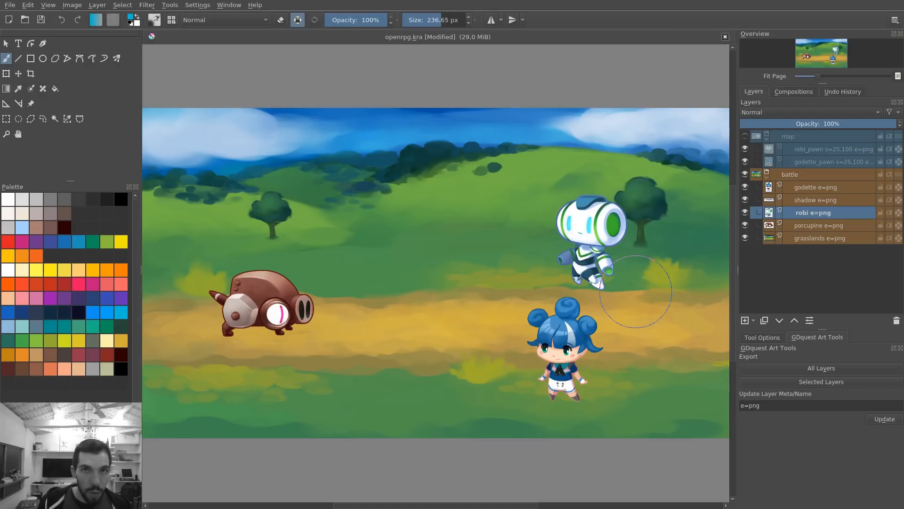
Step: Select every child layer inside the battle group, from grasslands up to godette
left_click(816, 186)
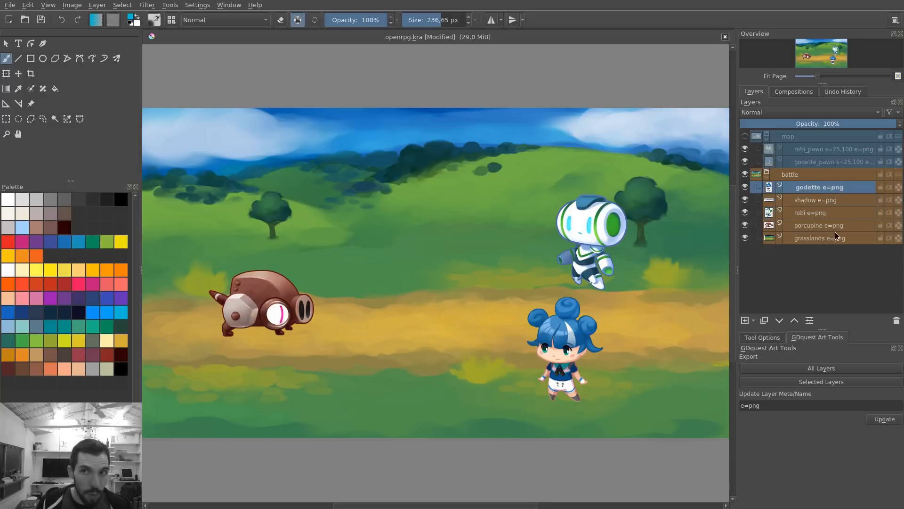
left_click(792, 175)
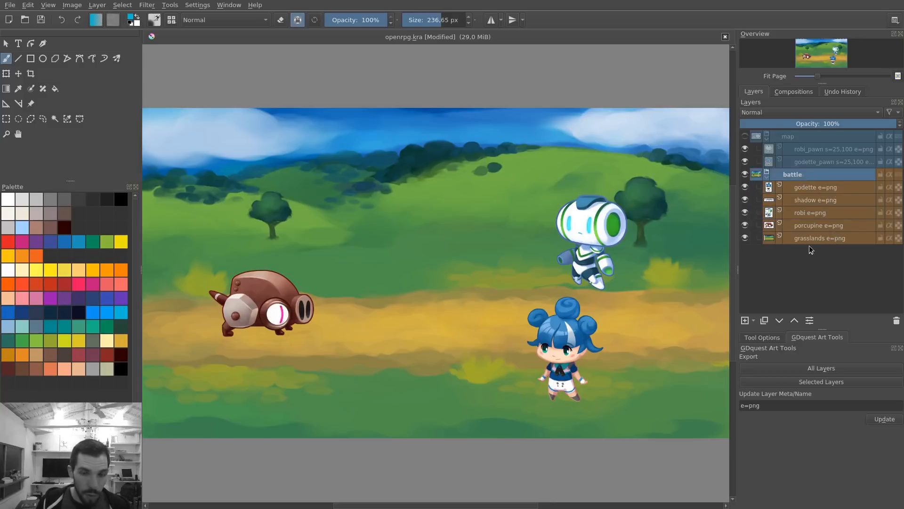
left_click(818, 237)
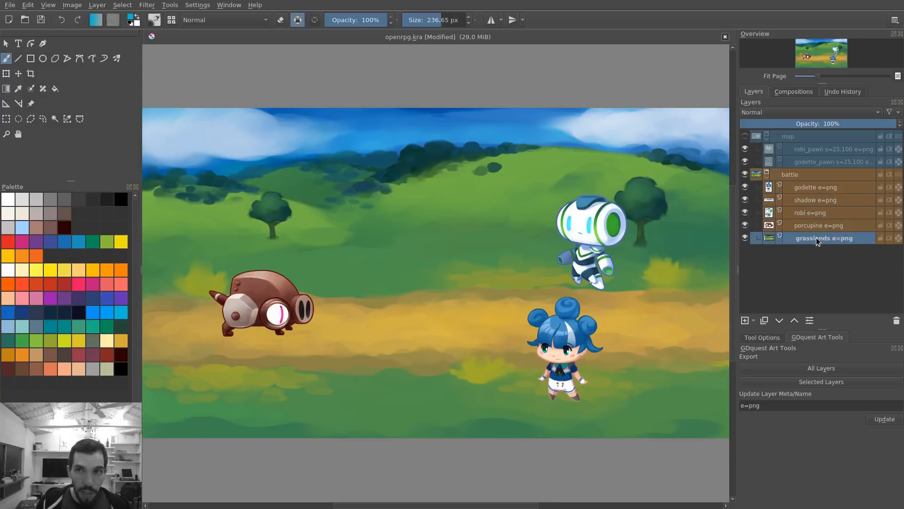
left_click(819, 187)
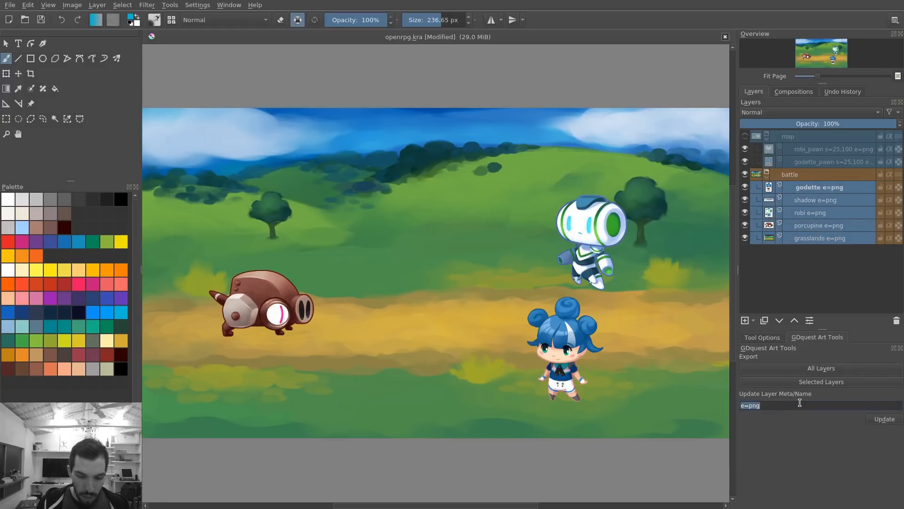
Step: Tag the selected battle layers with the export path p=assets/battle and apply it
type("p=")
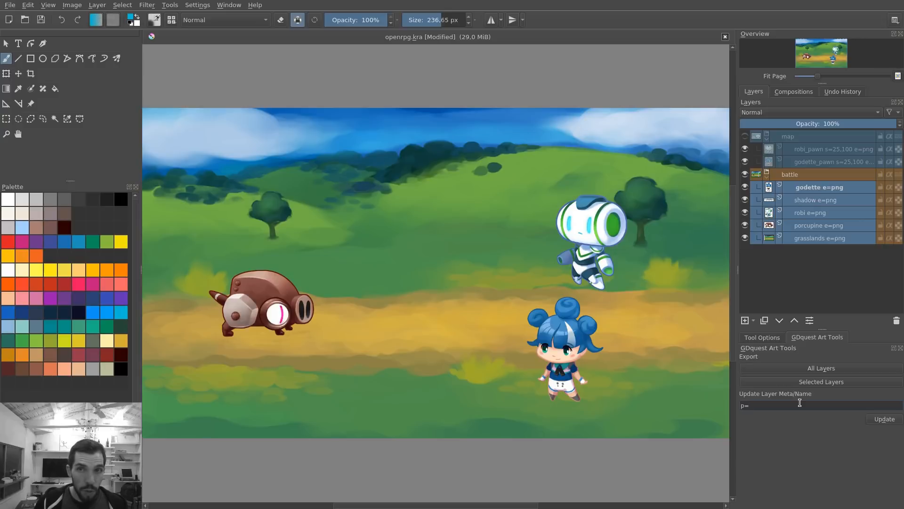
type("asset")
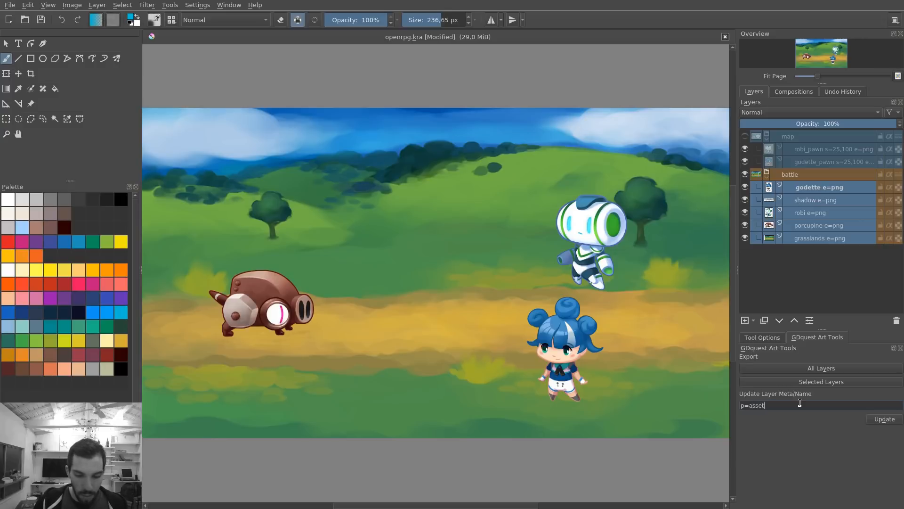
type("s/battle")
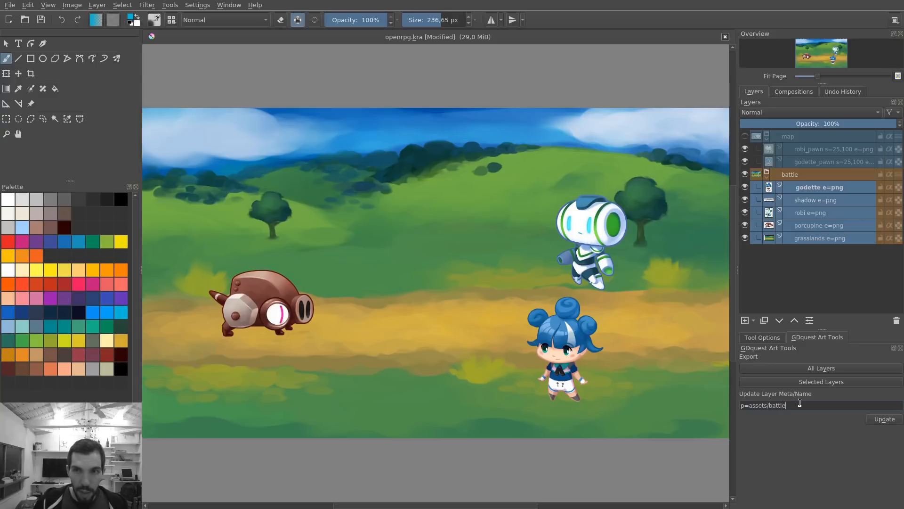
left_click(883, 418)
type("map")
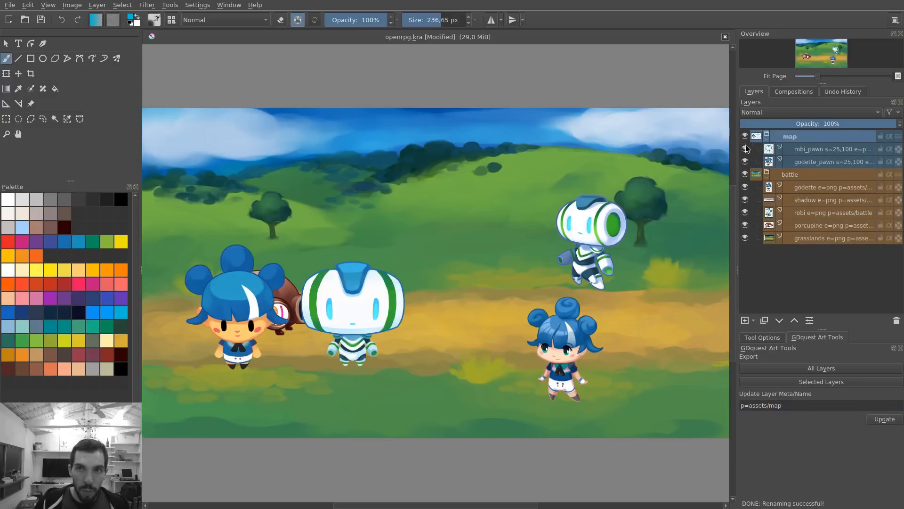
Step: Apply the p=communication export path to the battle and map groups
left_click(807, 174)
type("p=communication")
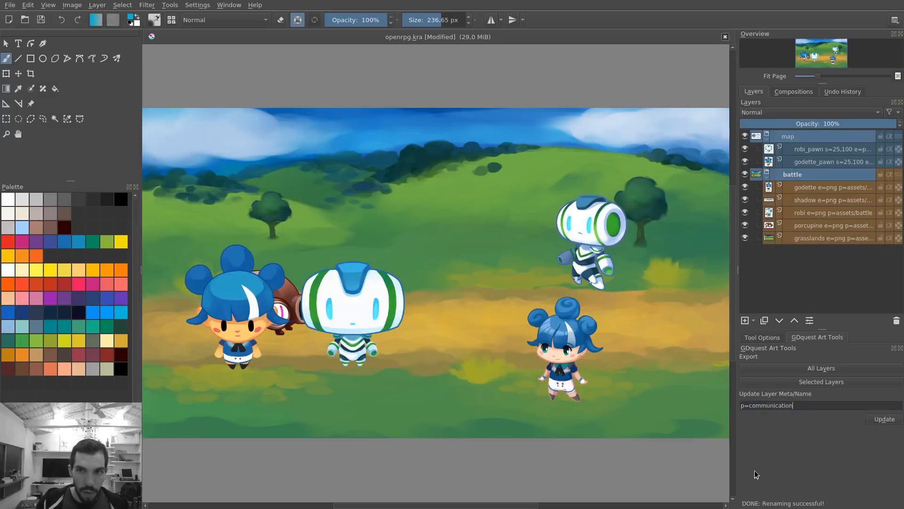
left_click(882, 418)
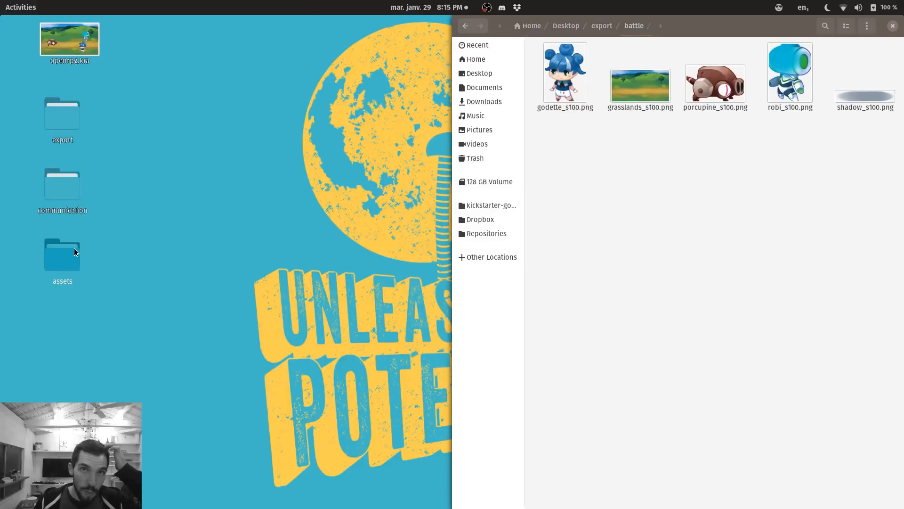
mouse_move(65, 194)
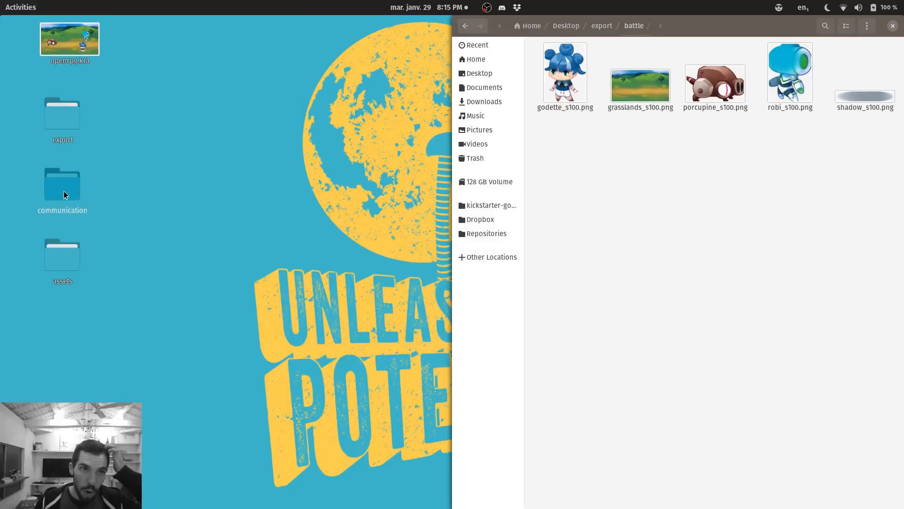
Step: Browse the communication folder and select the exported map_s100.png image
double_click(62, 180)
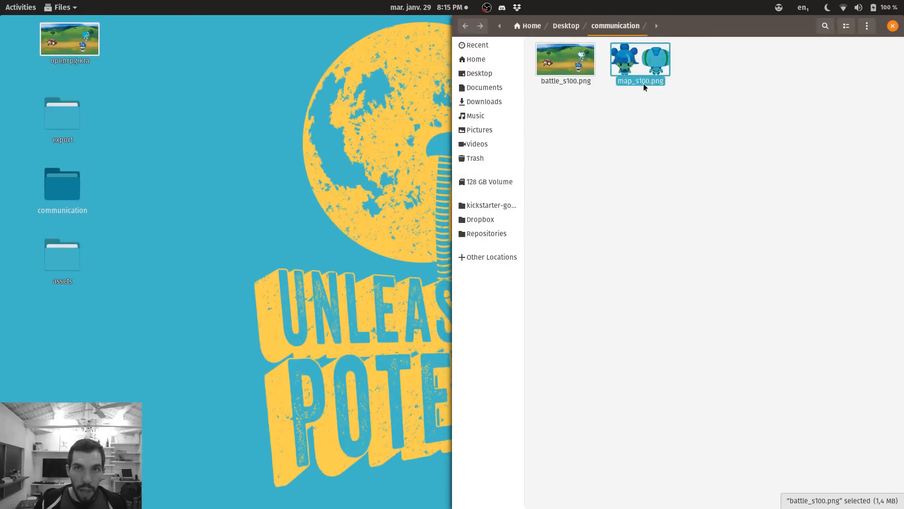
left_click(639, 62)
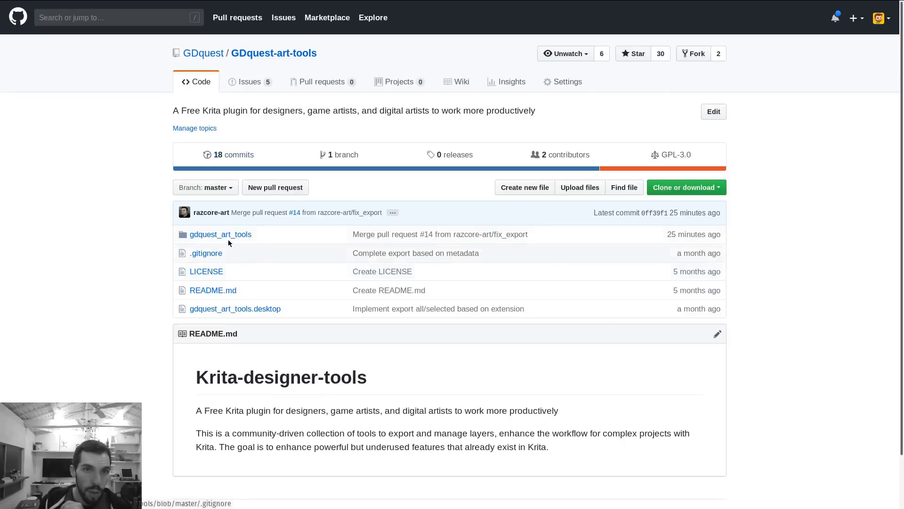
left_click(221, 234)
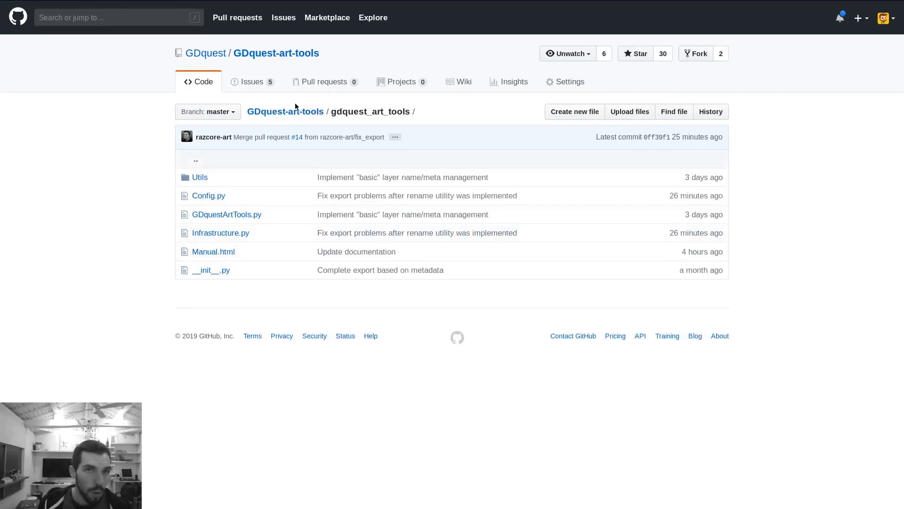
left_click(213, 251)
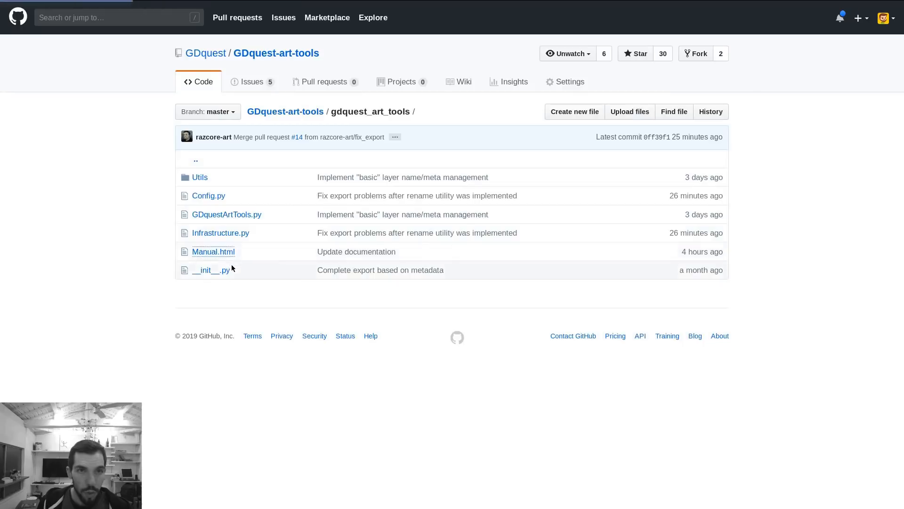
left_click(212, 252)
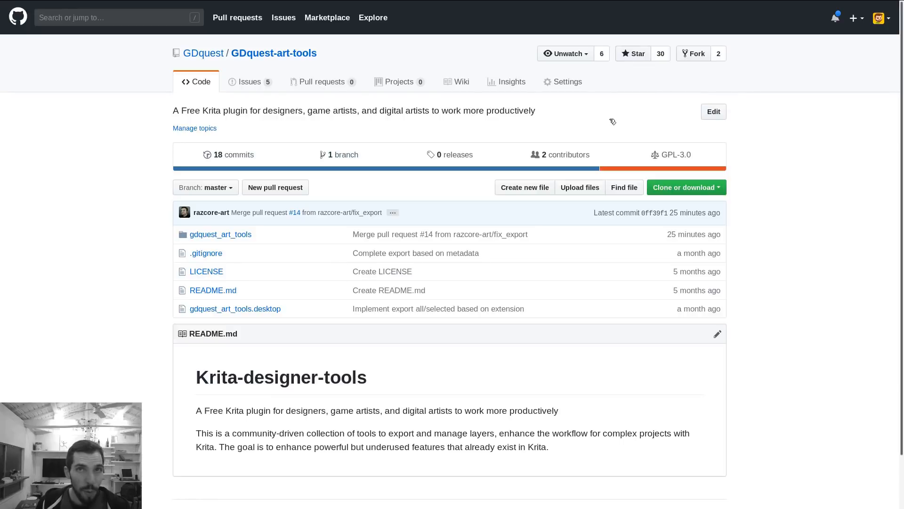
mouse_move(592, 133)
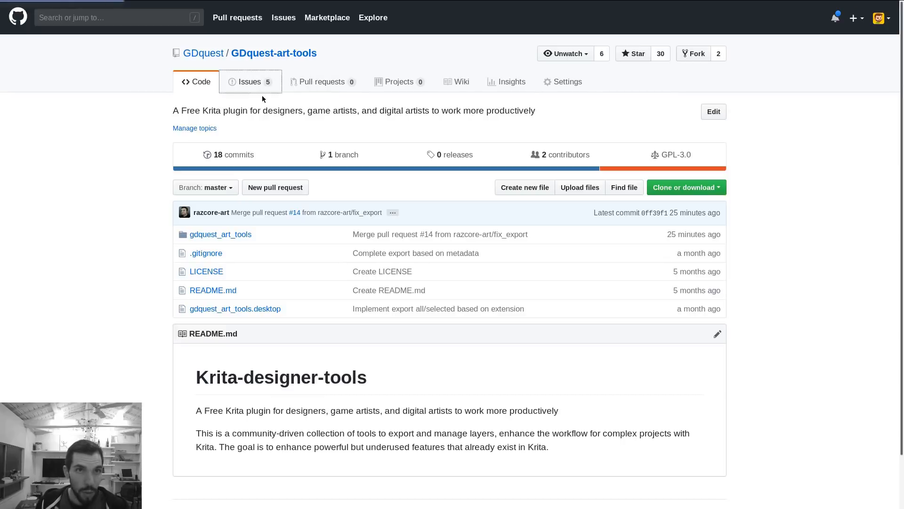
left_click(249, 81)
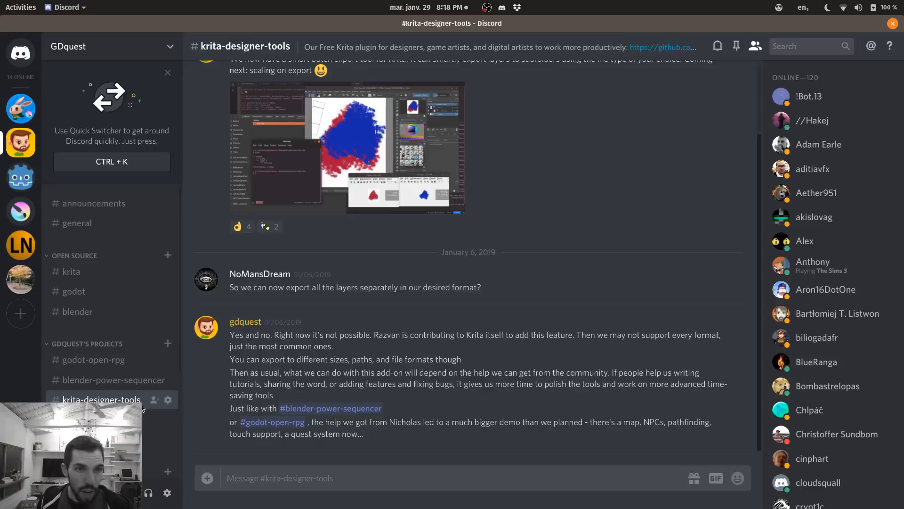
mouse_move(156, 410)
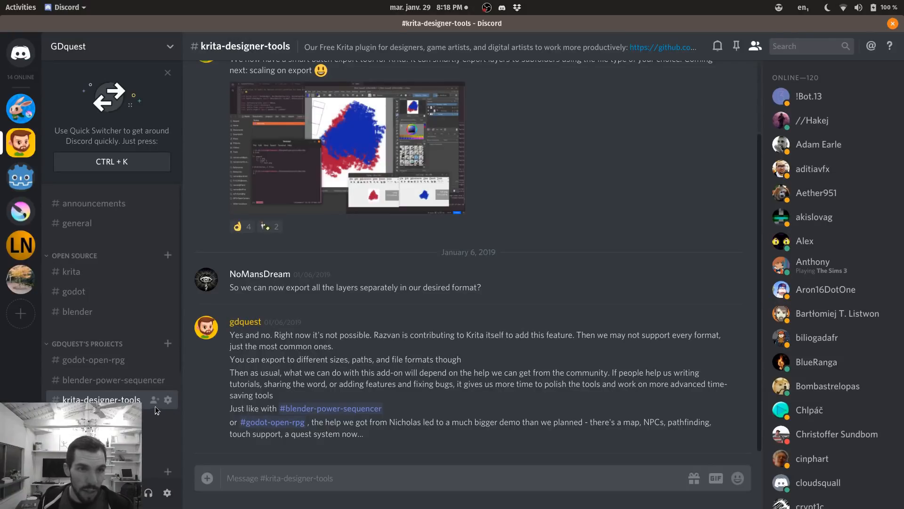